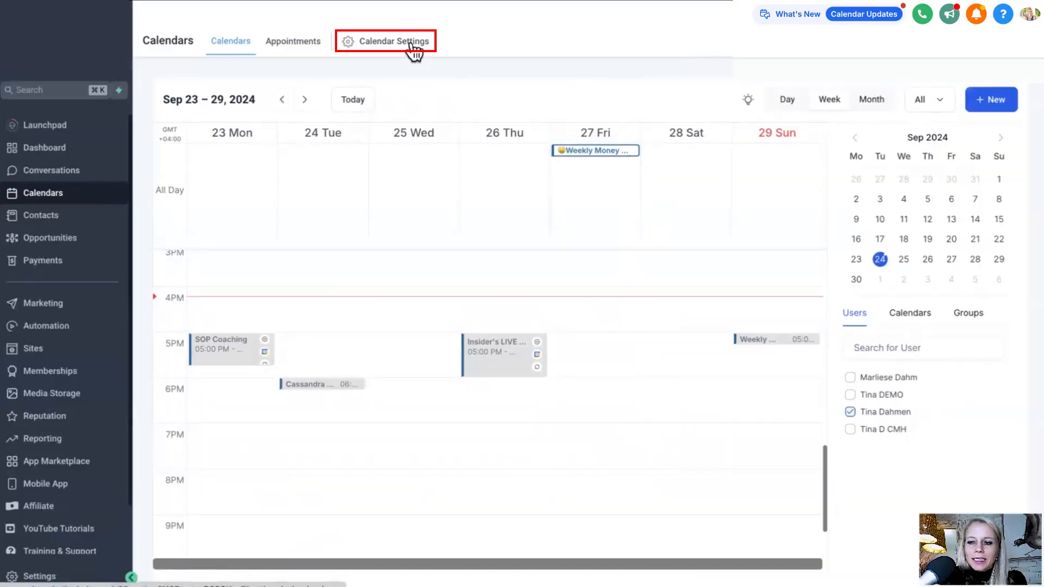
- Start a new calendar from Calendar Settings and reveal the additional scheduling types
left_click(392, 41)
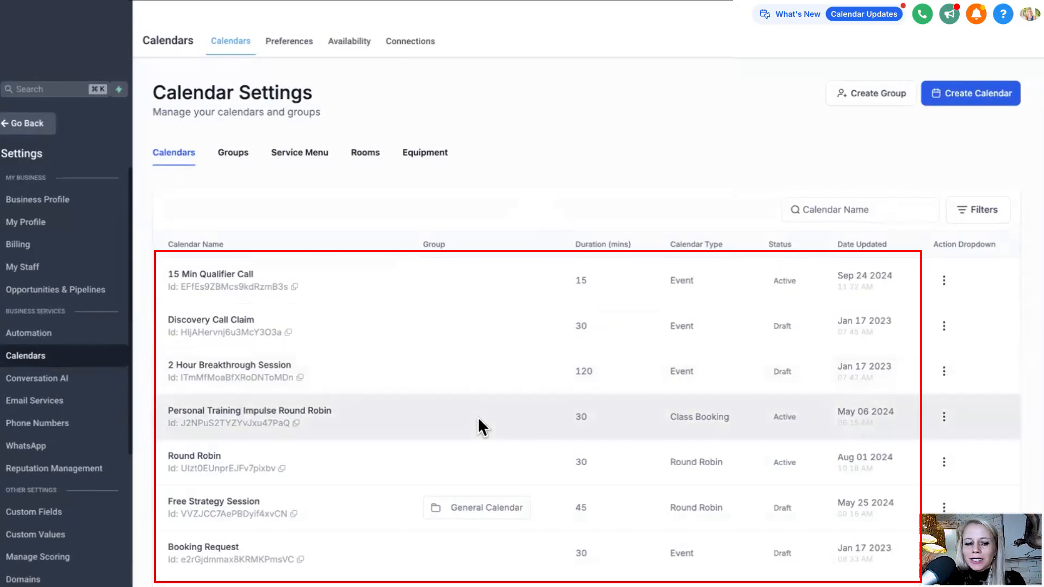
mouse_move(782, 124)
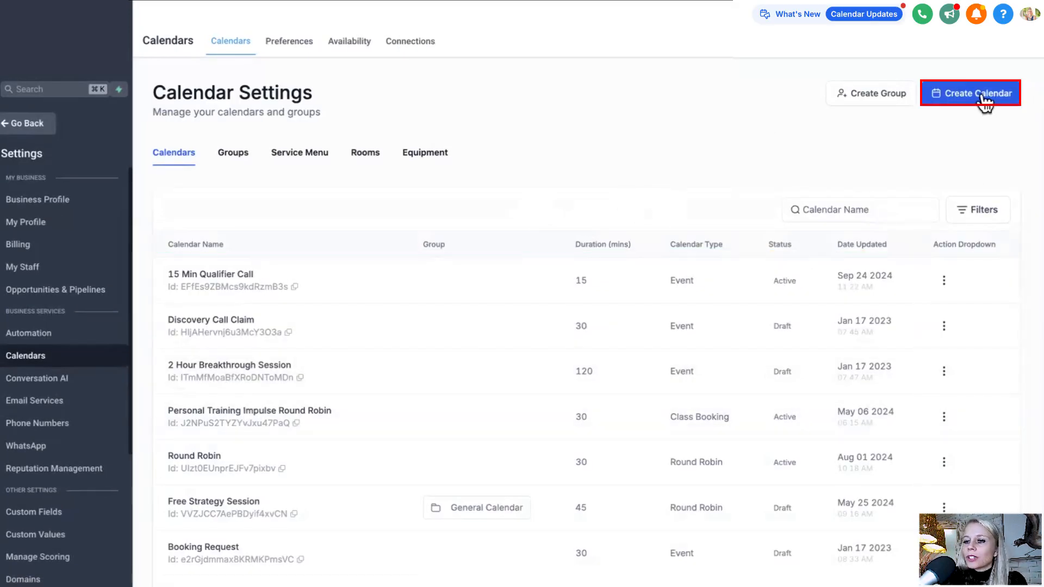
left_click(969, 93)
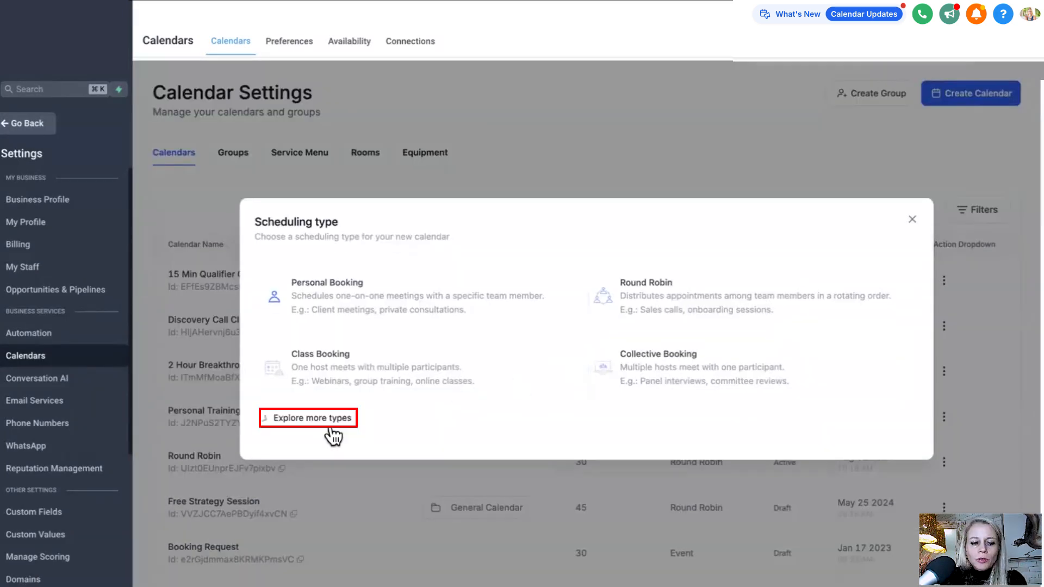
left_click(308, 417)
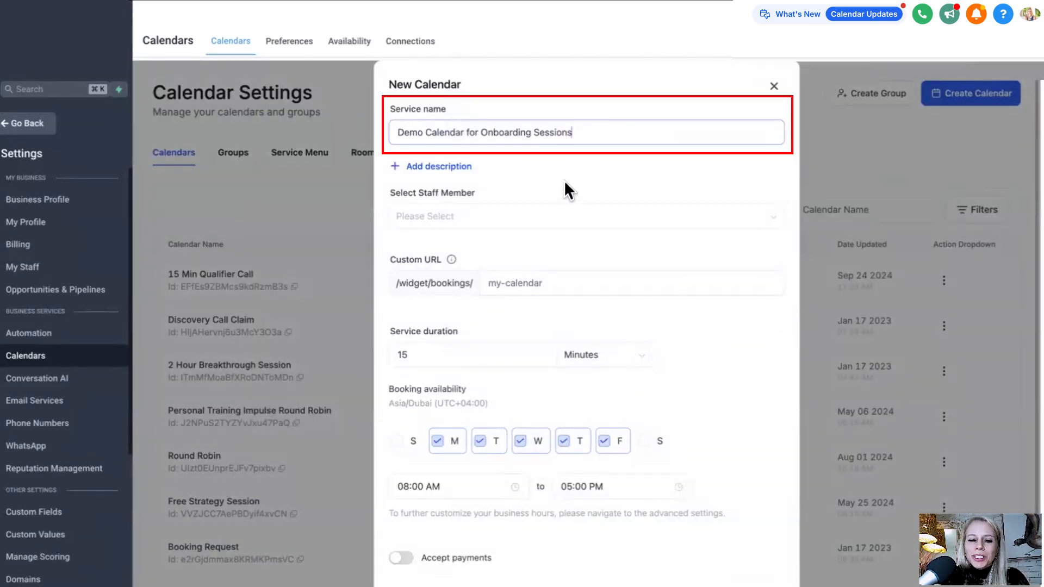
mouse_move(648, 207)
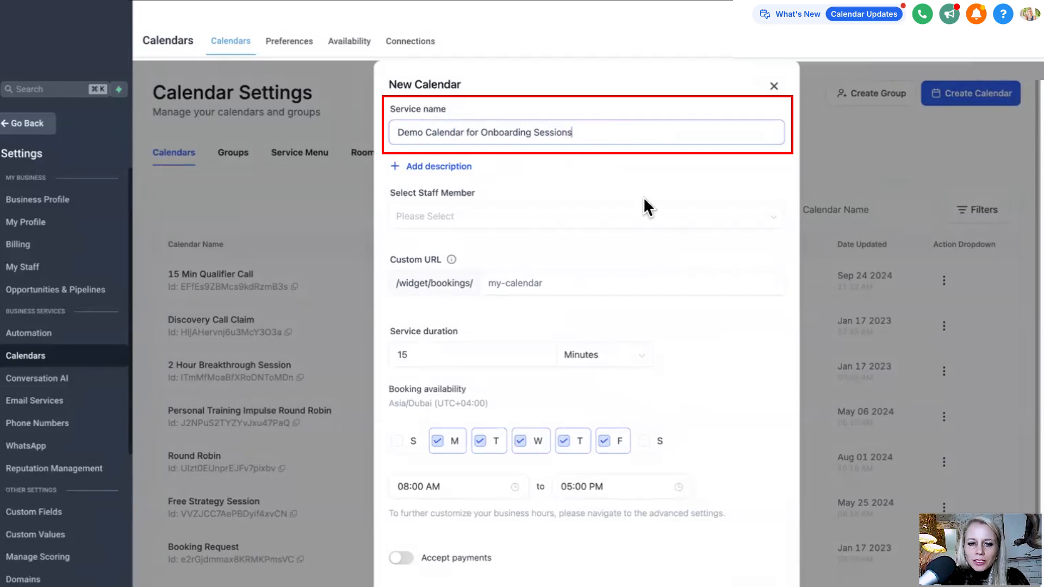
- Assign a staff member as host and select the custom booking URL field
left_click(584, 216)
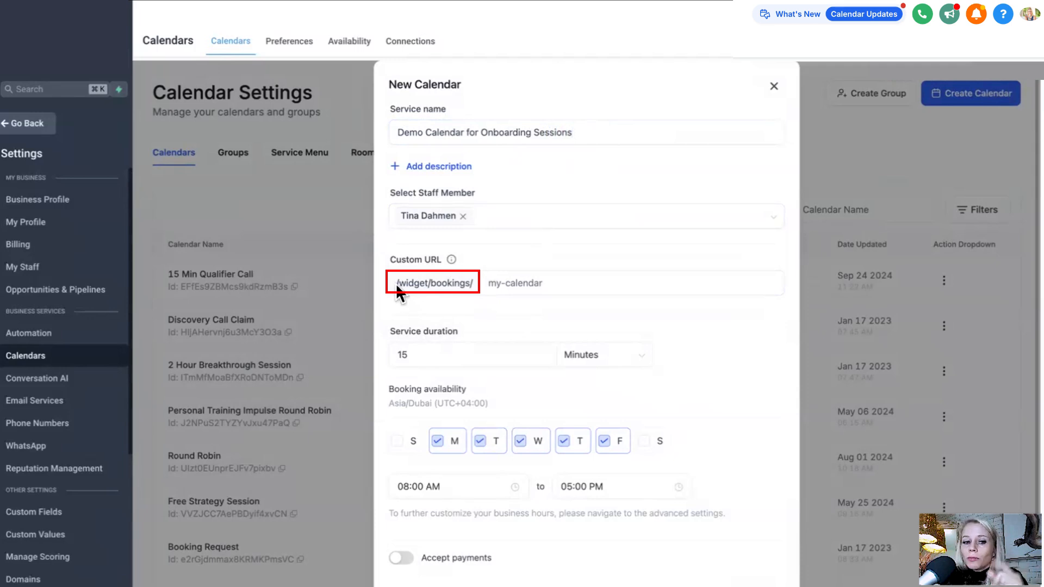
mouse_move(458, 300)
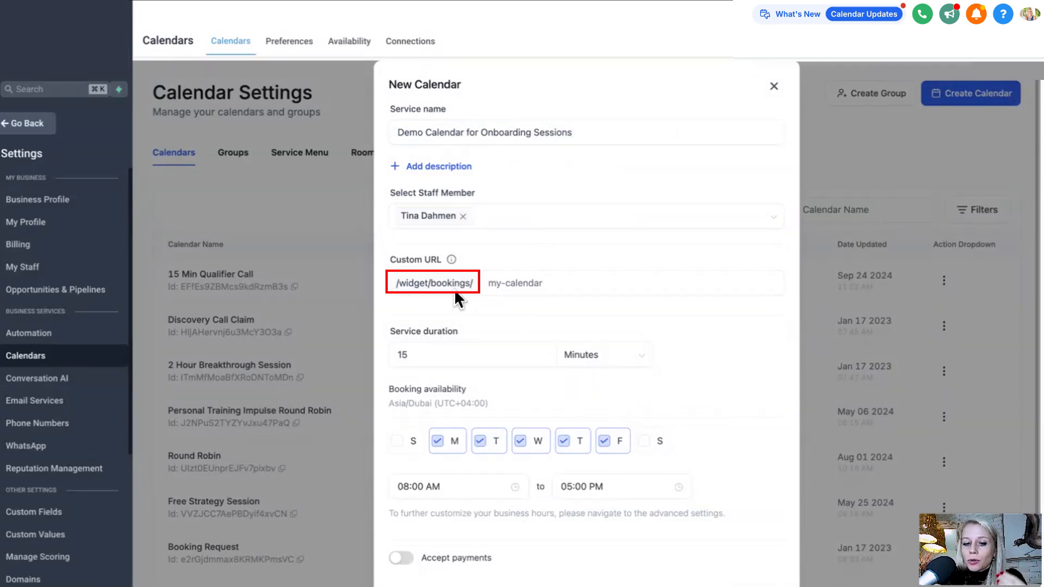
left_click(525, 282)
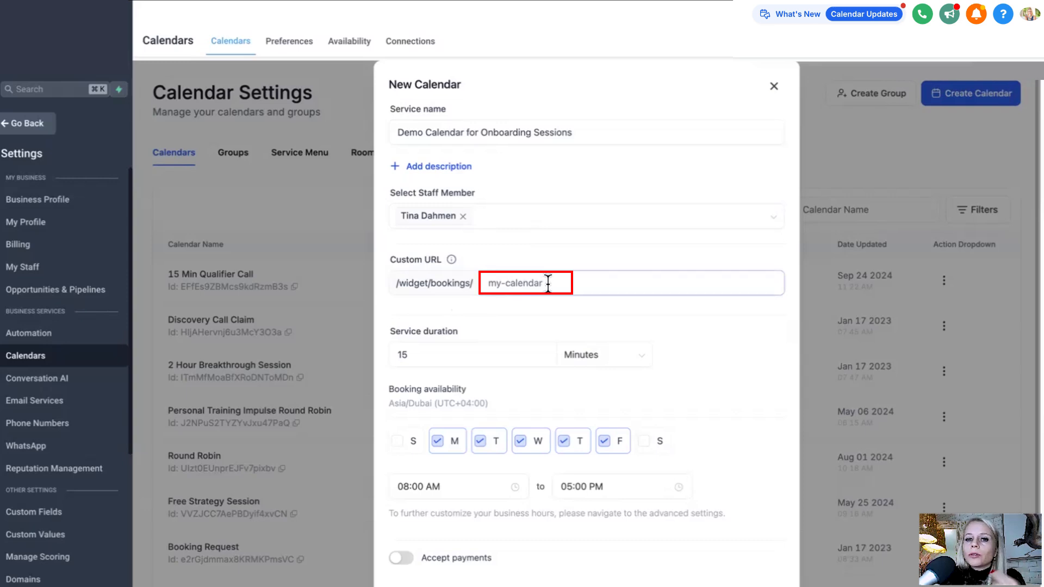
- Set the booking URL slug to 'onboardingwithjimmy' after testing the taken slug 'sales'
type("onboardingwithjimmy")
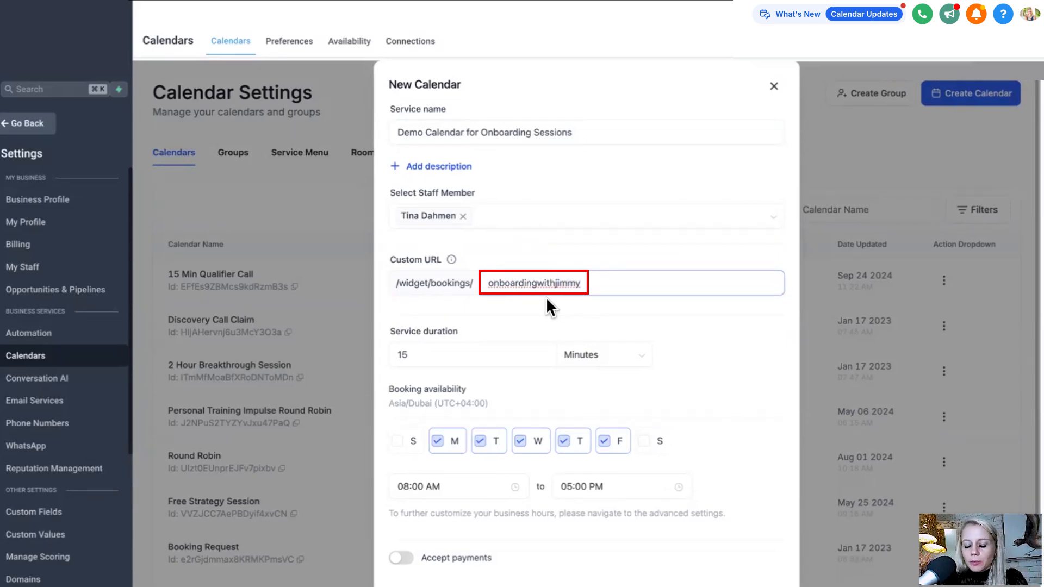
type("sales")
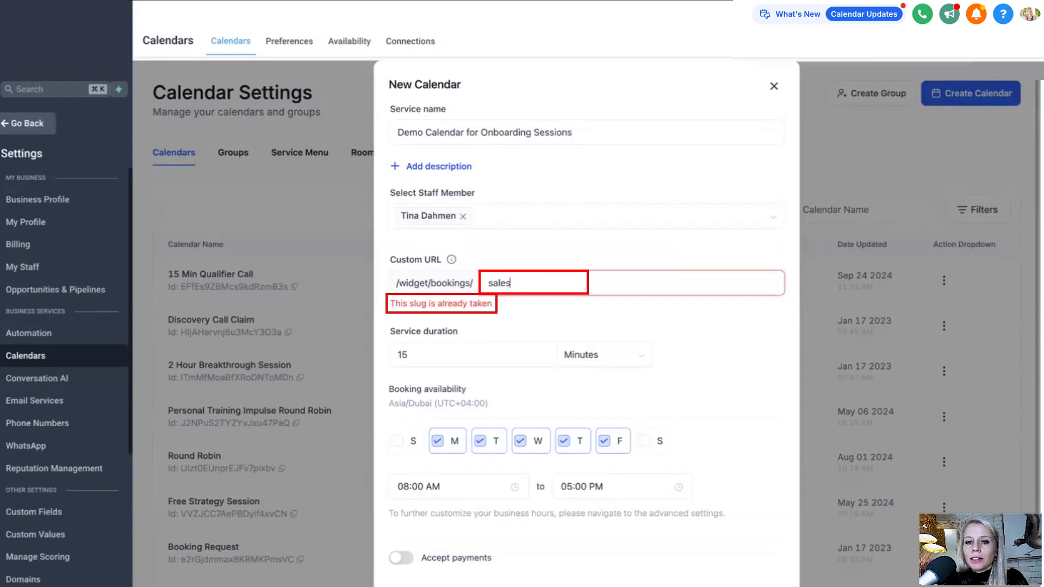
type("onboardingwithjimmy")
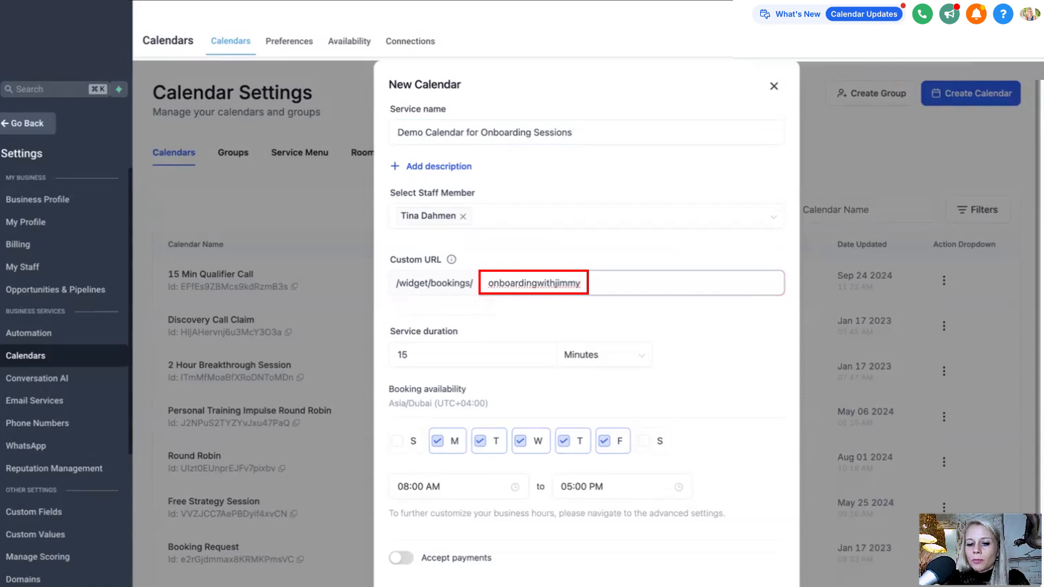
- Confirm the calendar and open its live booking page at the onboardingwithjimmy link
scroll("down", 3)
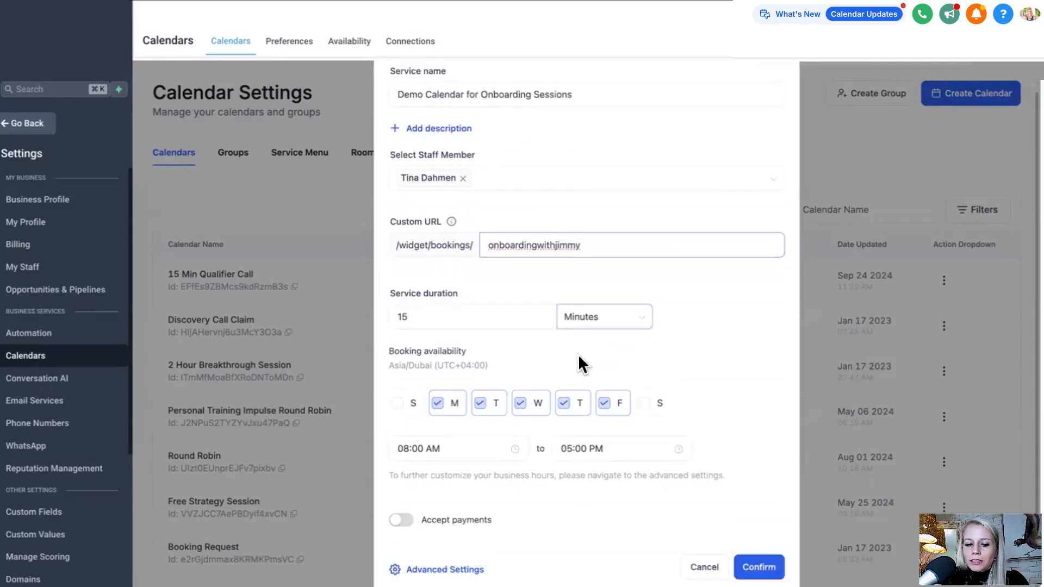
left_click(757, 566)
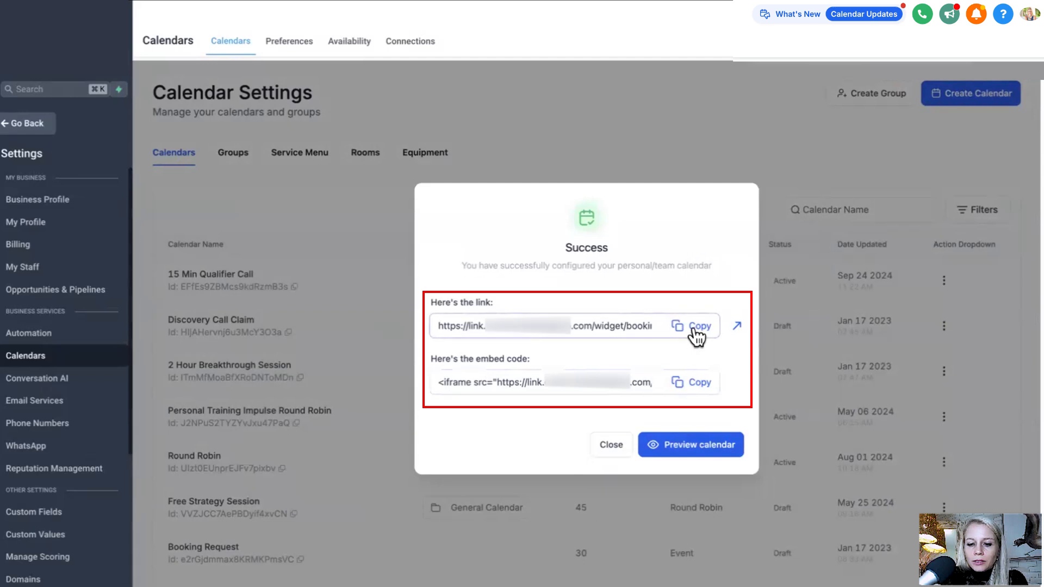
left_click(690, 445)
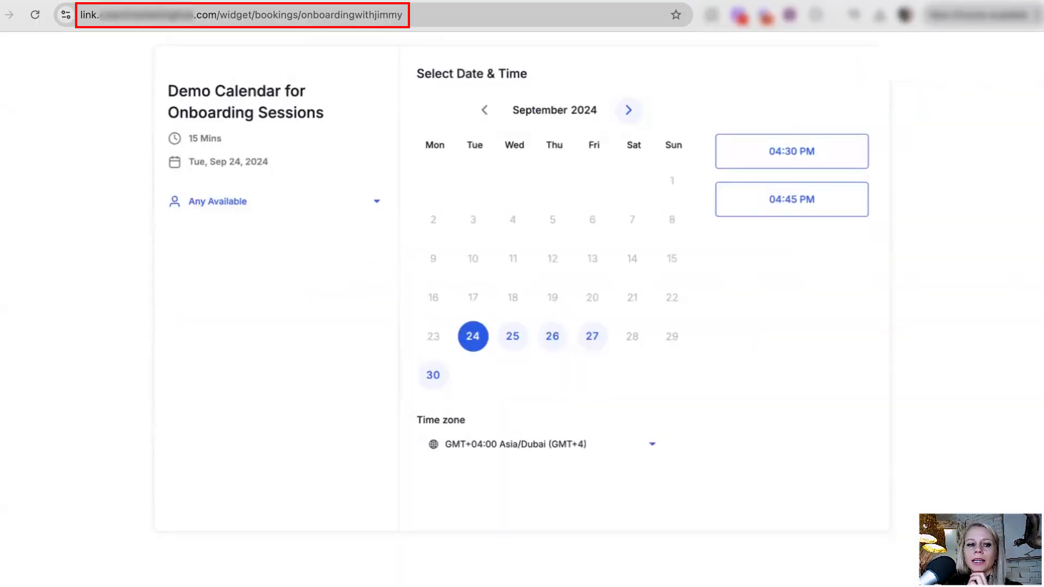